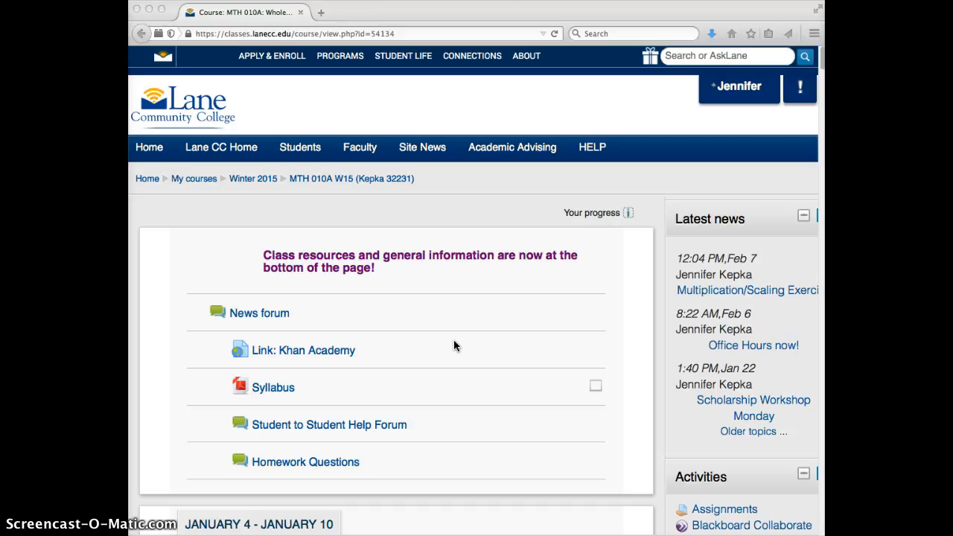
{"action": "scroll", "scroll_direction": "down", "scroll_amount": 3}
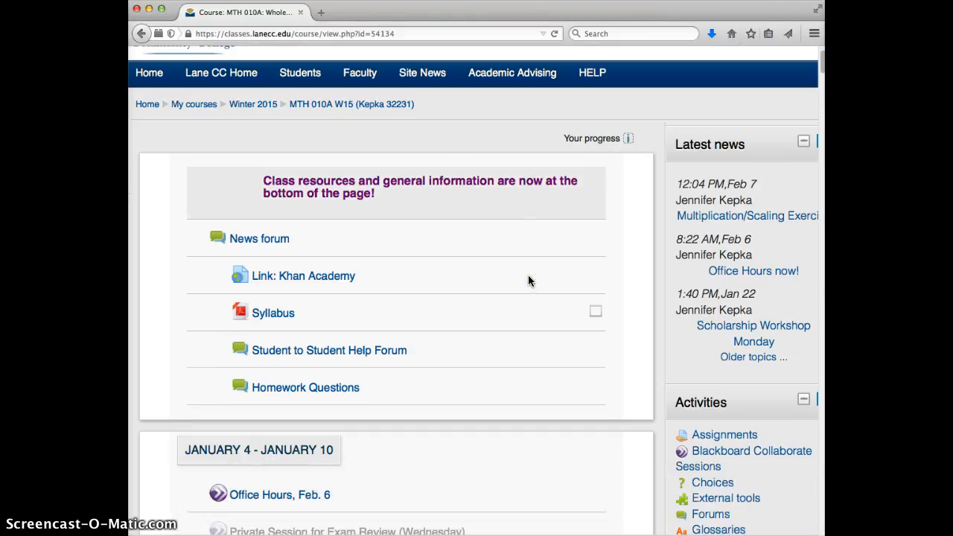
{"action": "scroll", "scroll_direction": "down", "scroll_amount": 3}
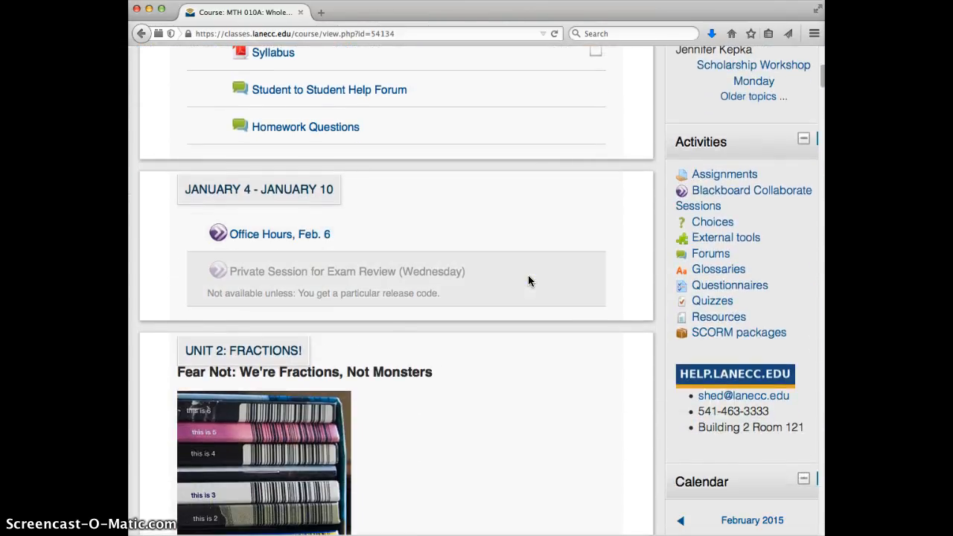
{"action": "scroll", "scroll_direction": "down", "scroll_amount": 3}
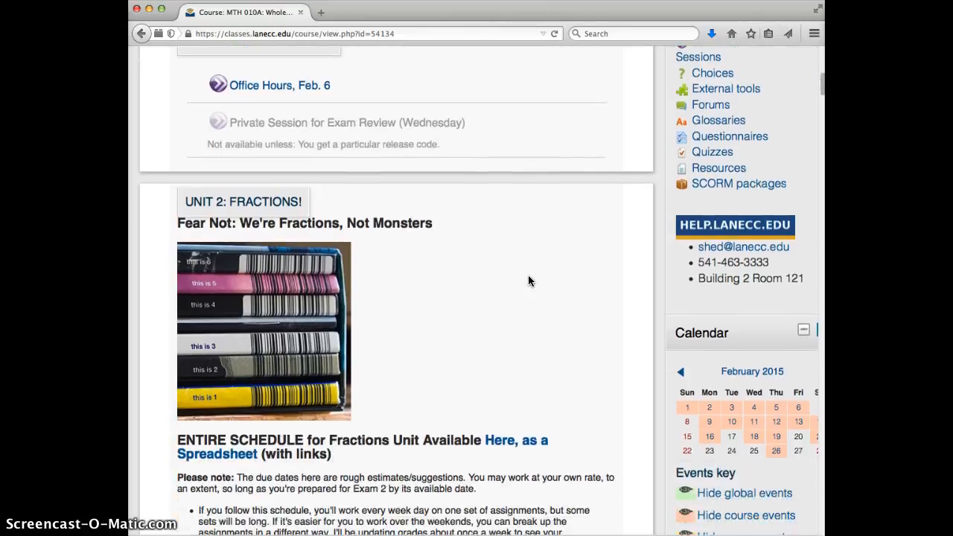
{"action": "scroll", "scroll_direction": "down", "scroll_amount": 3}
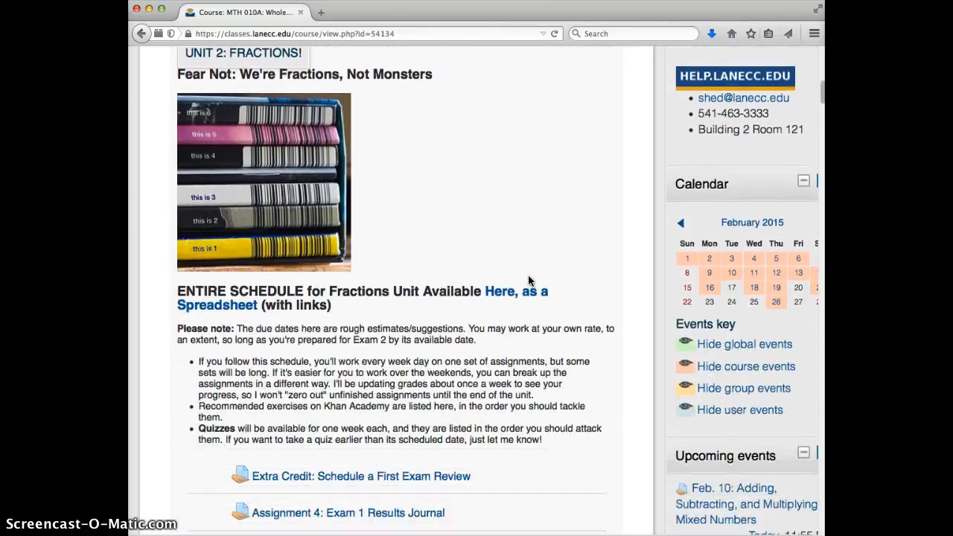
{"action": "scroll", "scroll_direction": "down", "scroll_amount": 3}
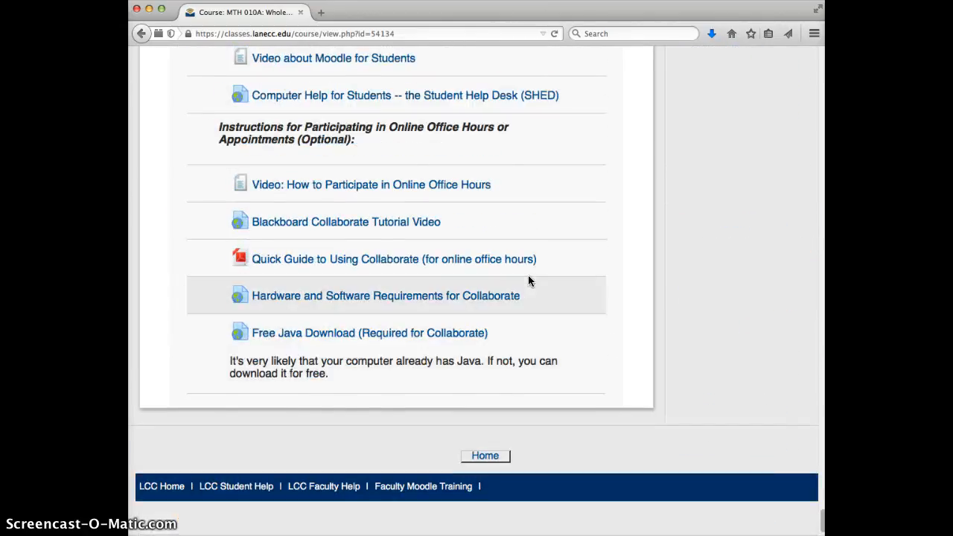
{"action": "scroll", "scroll_direction": "down", "scroll_amount": 3}
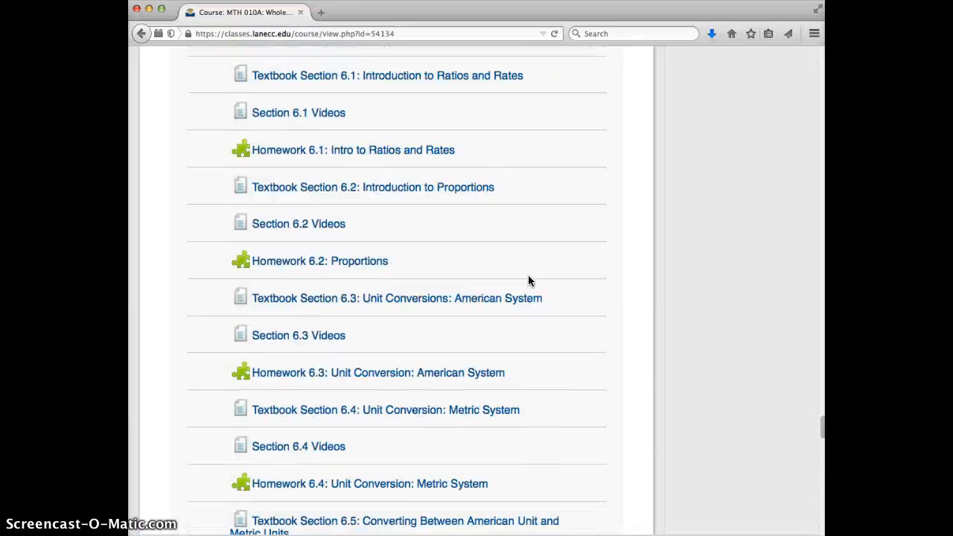
{"action": "scroll", "scroll_direction": "up", "scroll_amount": 3}
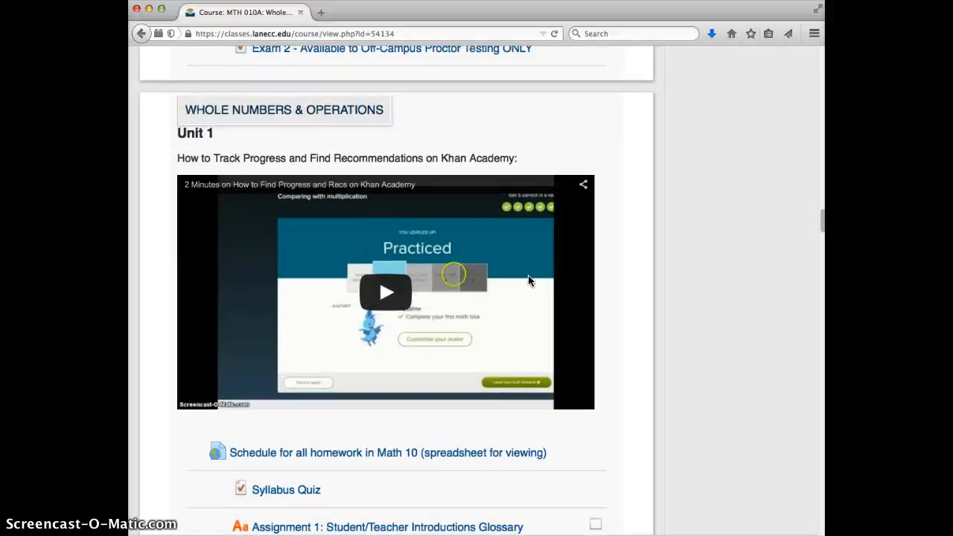
{"action": "scroll", "scroll_direction": "up", "scroll_amount": 3}
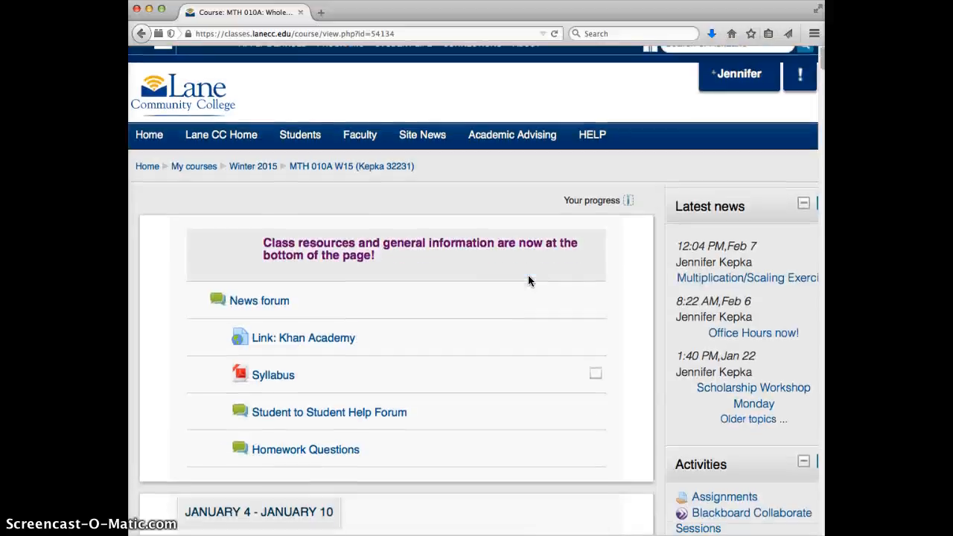
{"action": "scroll", "scroll_direction": "down", "scroll_amount": 3}
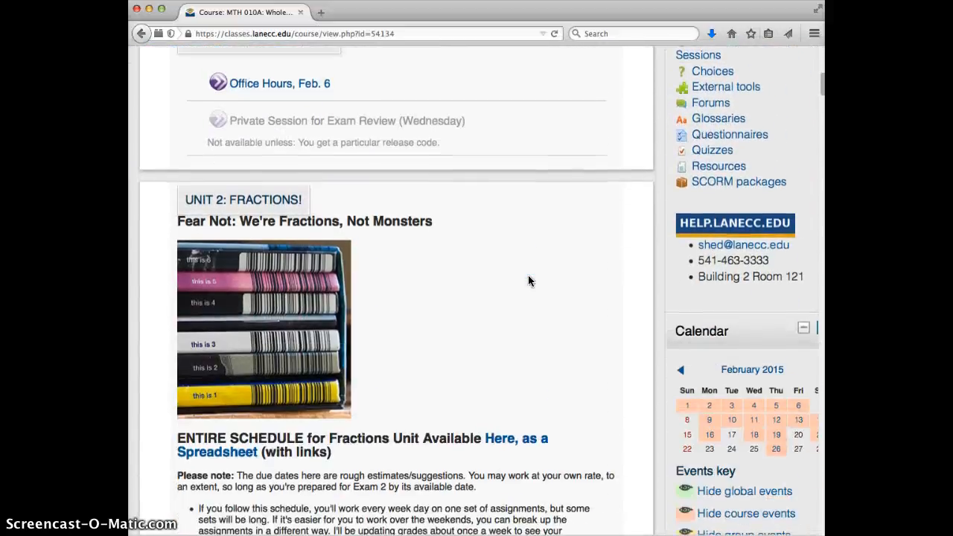
{"action": "scroll", "scroll_direction": "down", "scroll_amount": 3}
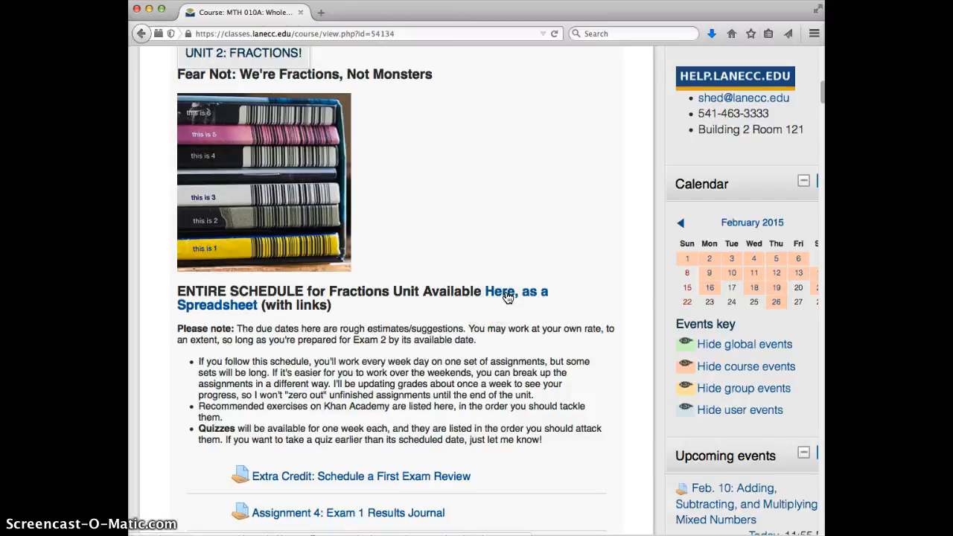
{"action": "mouse_move", "coordinate": [501, 334]}
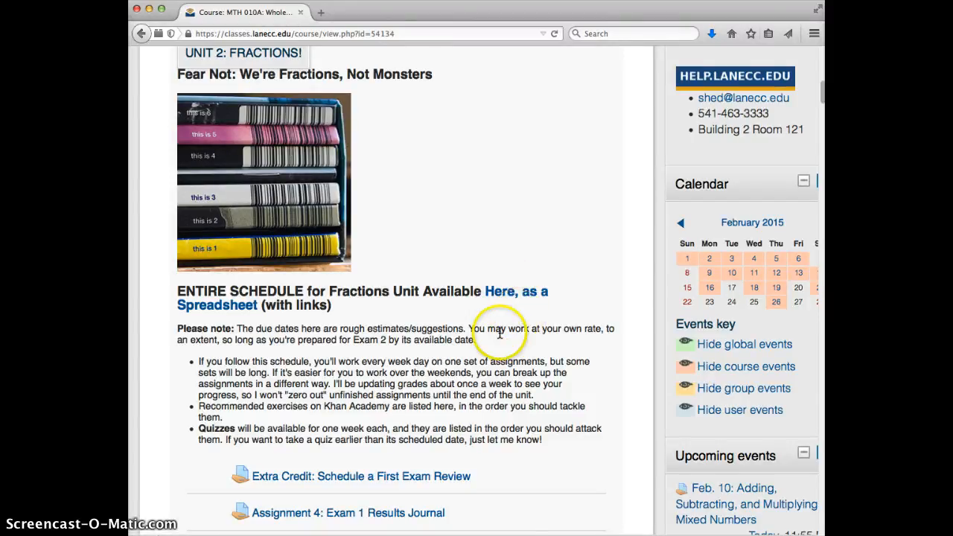
{"action": "mouse_move", "coordinate": [514, 375]}
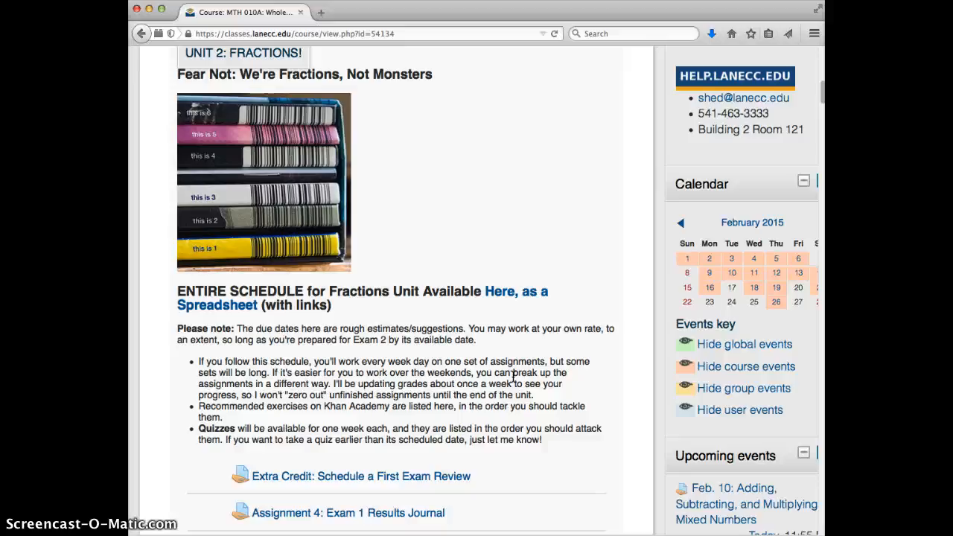
{"action": "scroll", "scroll_direction": "down", "scroll_amount": 3}
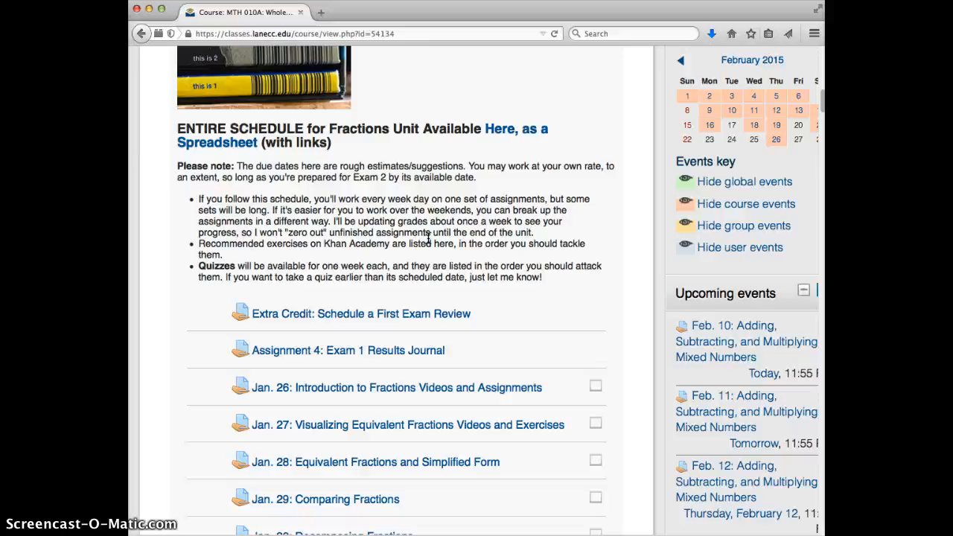
{"action": "mouse_move", "coordinate": [209, 394]}
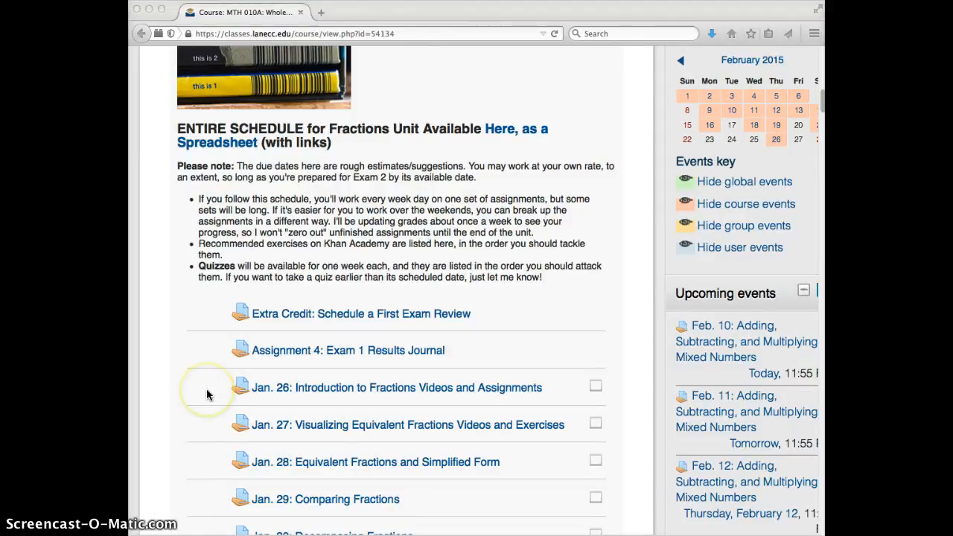
{"action": "mouse_move", "coordinate": [459, 358]}
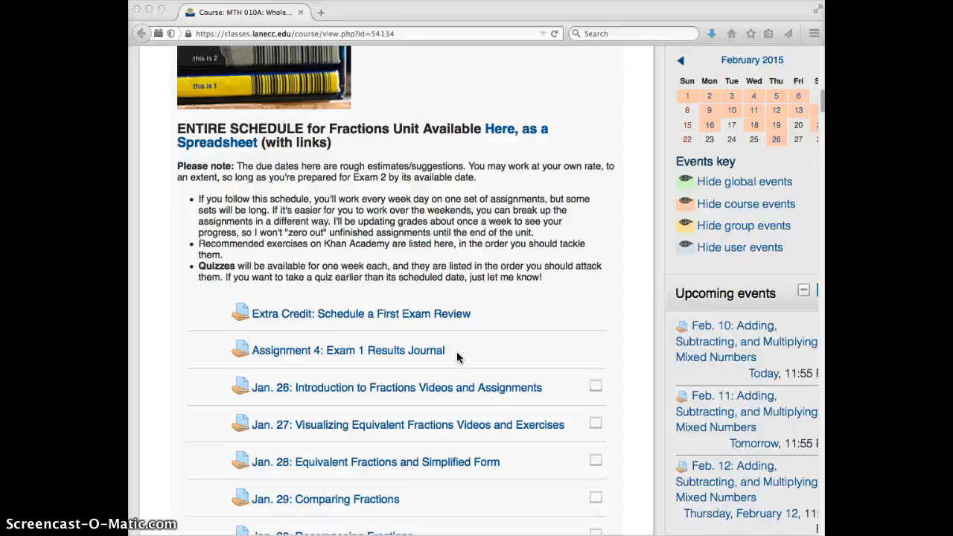
{"action": "scroll", "scroll_direction": "down", "scroll_amount": 3}
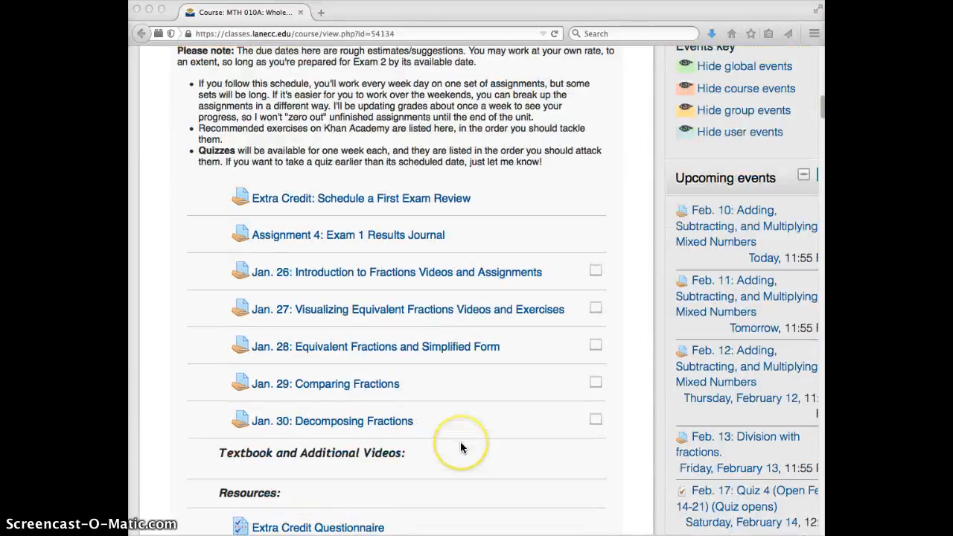
{"action": "mouse_move", "coordinate": [479, 390]}
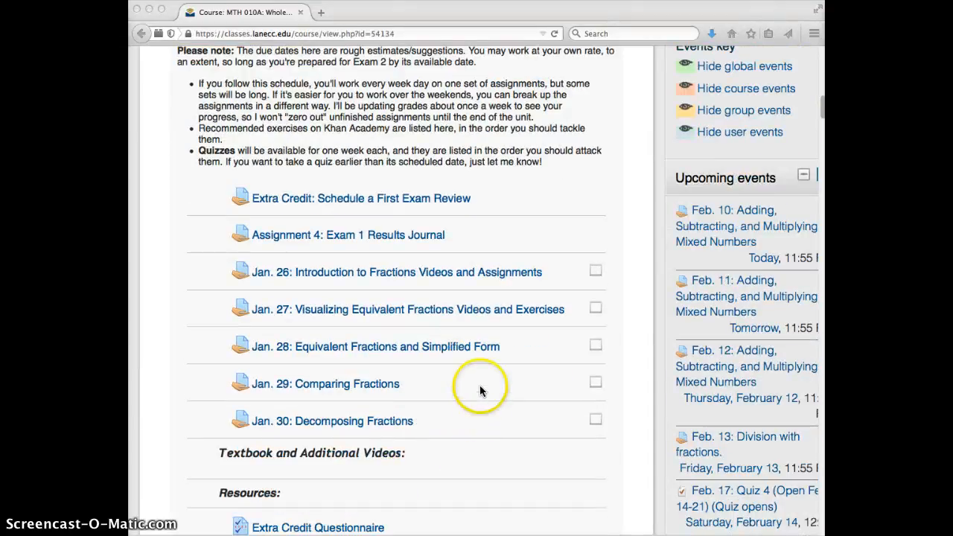
{"action": "scroll", "scroll_direction": "down", "scroll_amount": 3}
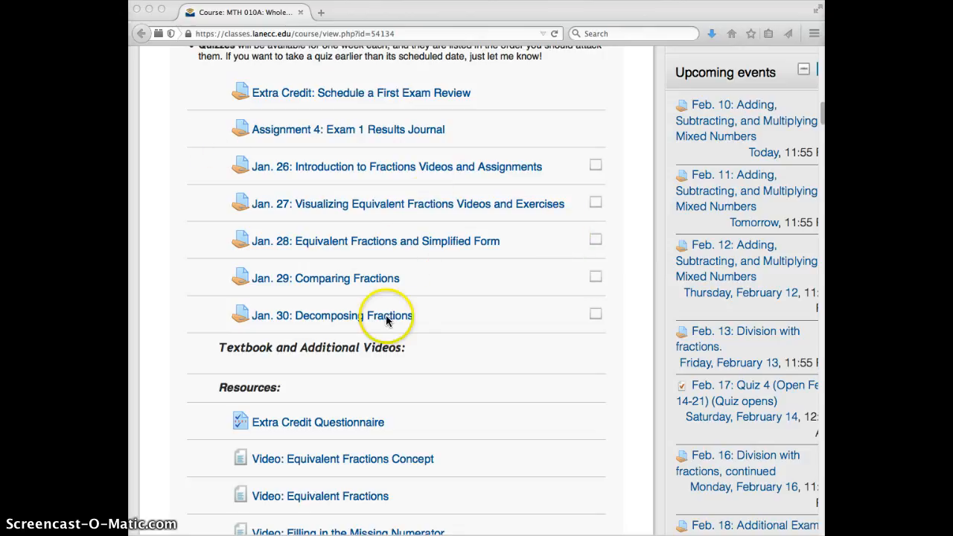
{"action": "mouse_move", "coordinate": [426, 250]}
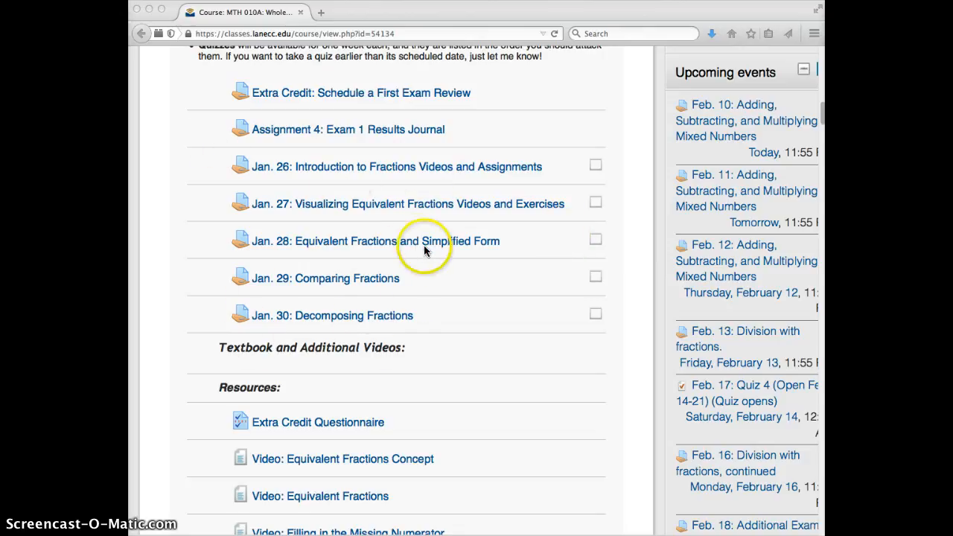
{"action": "mouse_move", "coordinate": [216, 339]}
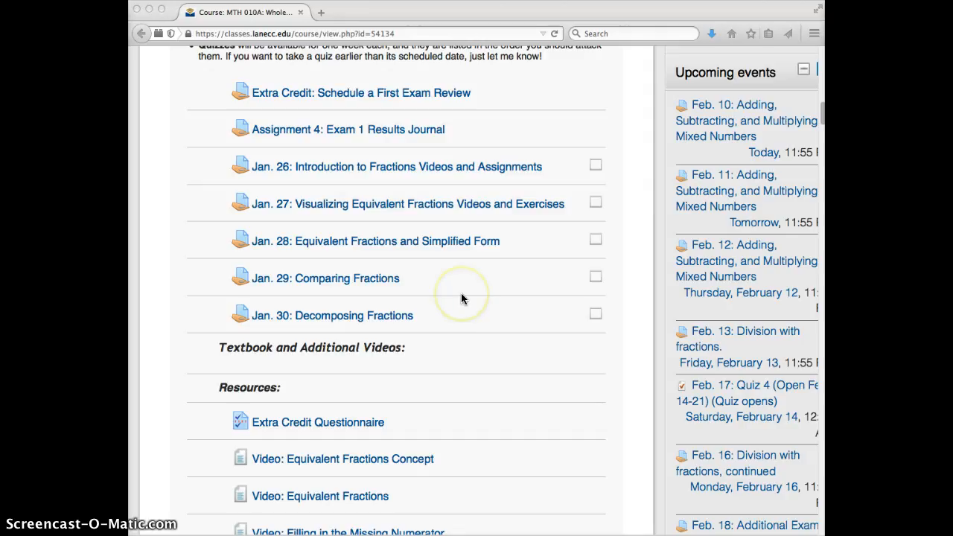
{"action": "mouse_move", "coordinate": [456, 364]}
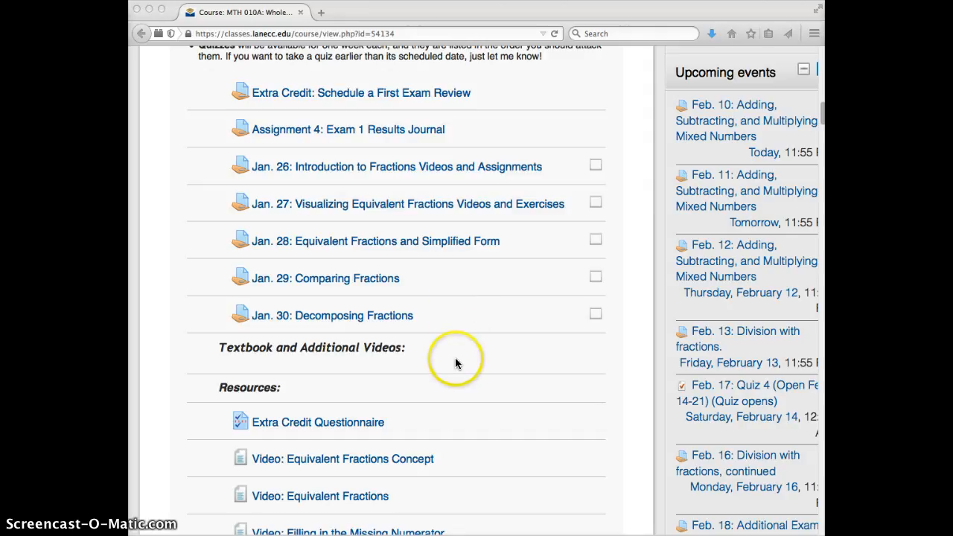
{"action": "scroll", "scroll_direction": "down", "scroll_amount": 3}
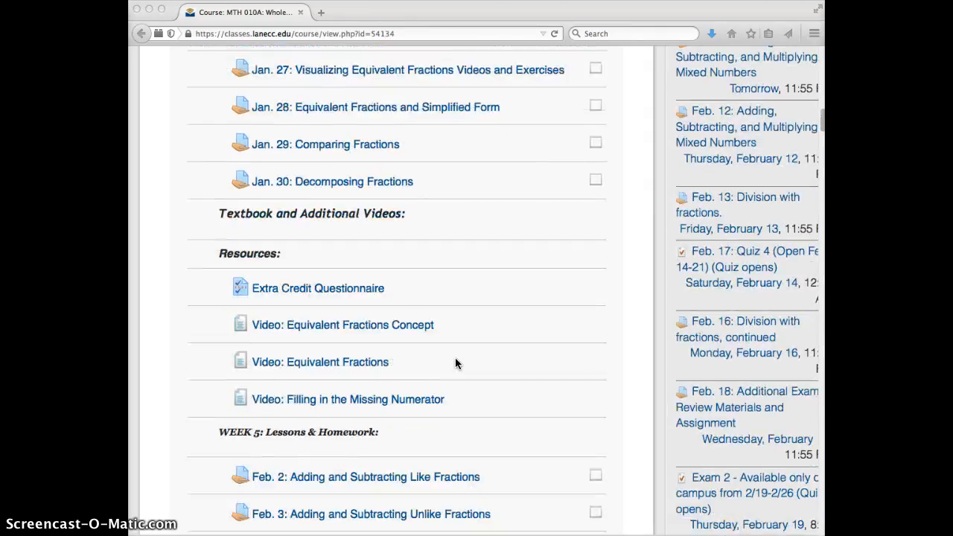
{"action": "scroll", "scroll_direction": "down", "scroll_amount": 3}
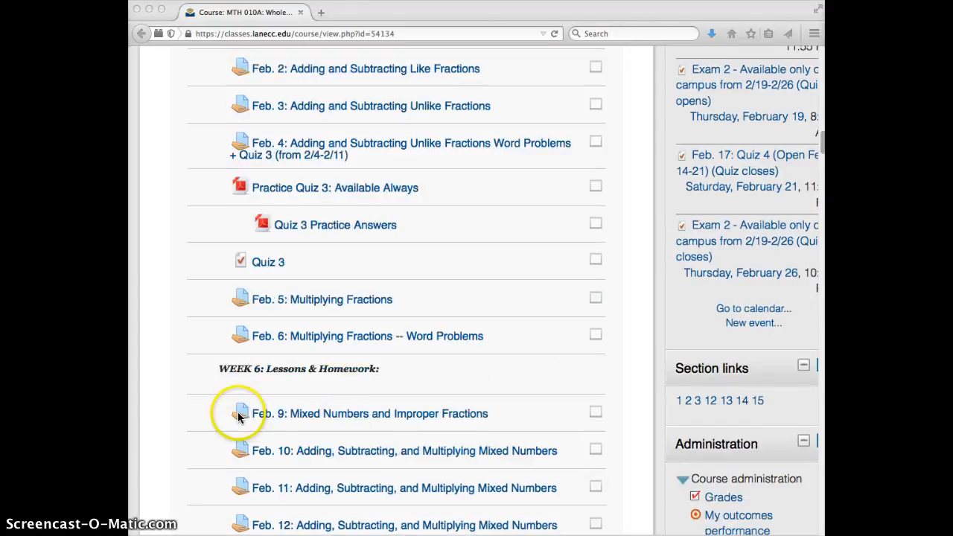
{"action": "scroll", "scroll_direction": "down", "scroll_amount": 3}
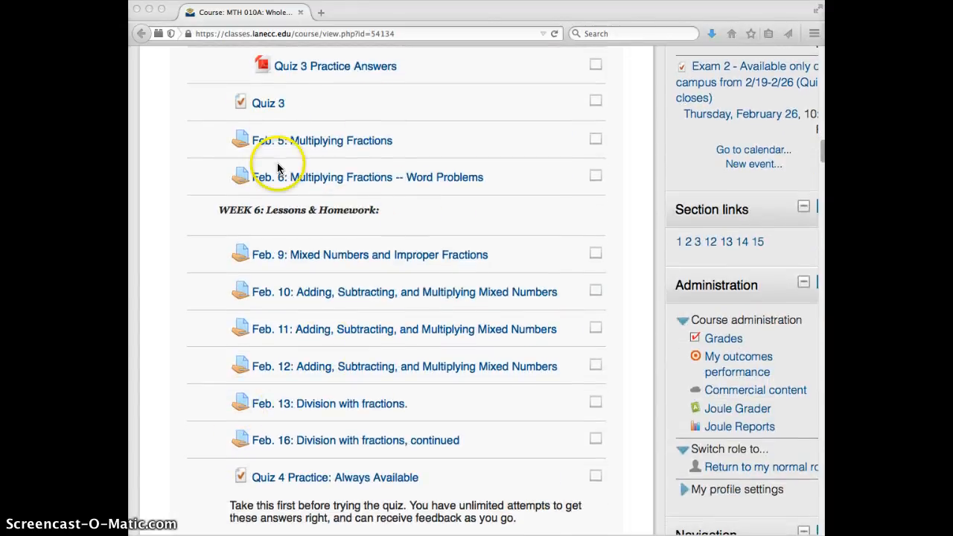
{"action": "scroll", "scroll_direction": "up", "scroll_amount": 3}
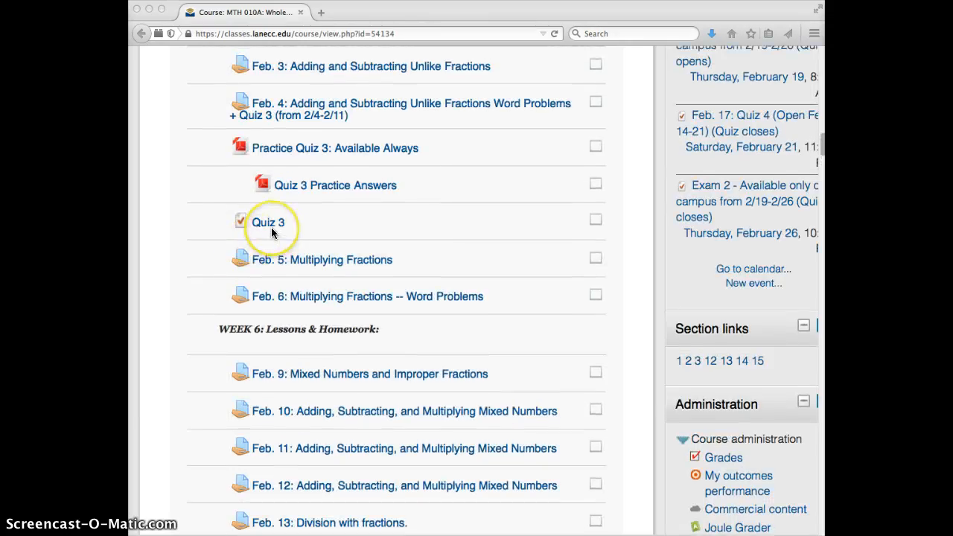
{"action": "mouse_move", "coordinate": [372, 116]}
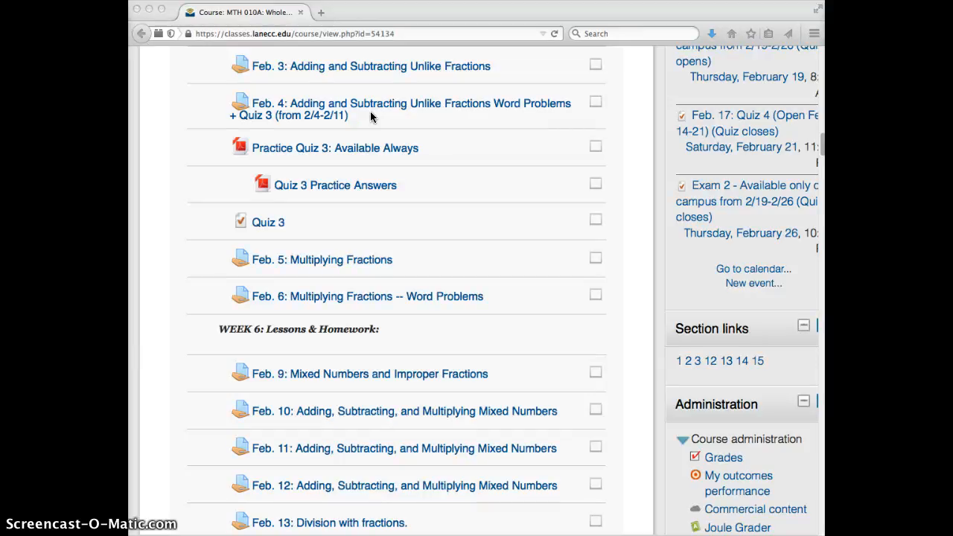
{"action": "mouse_move", "coordinate": [223, 231]}
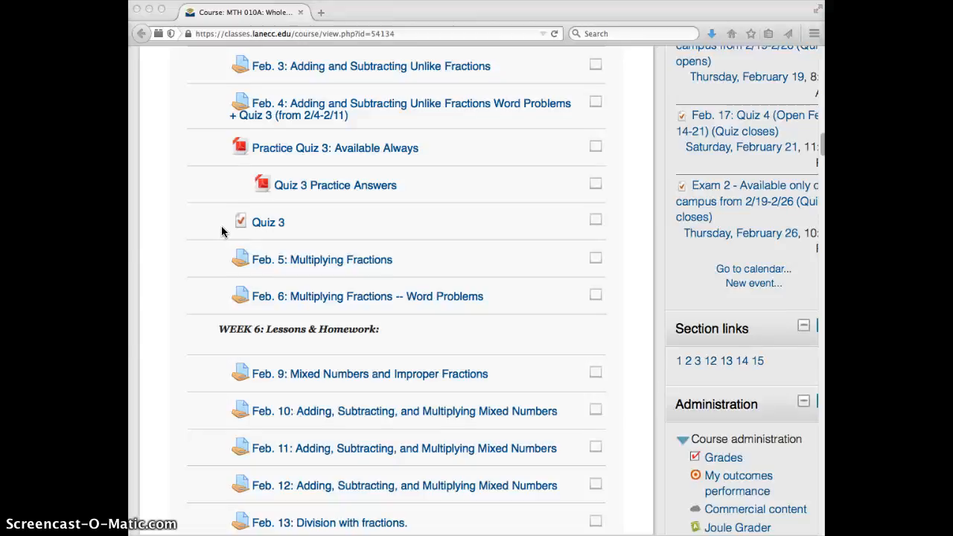
{"action": "scroll", "scroll_direction": "down", "scroll_amount": 3}
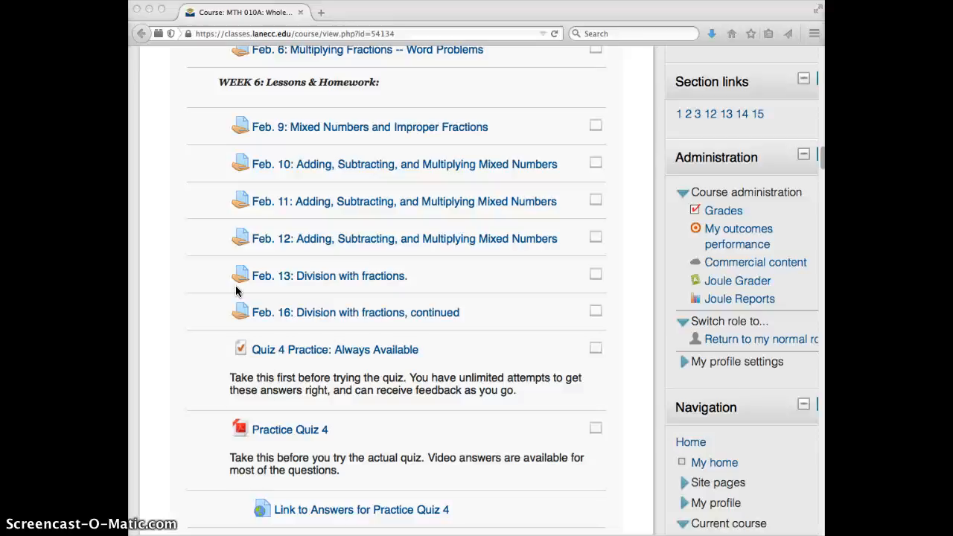
{"action": "mouse_move", "coordinate": [289, 363]}
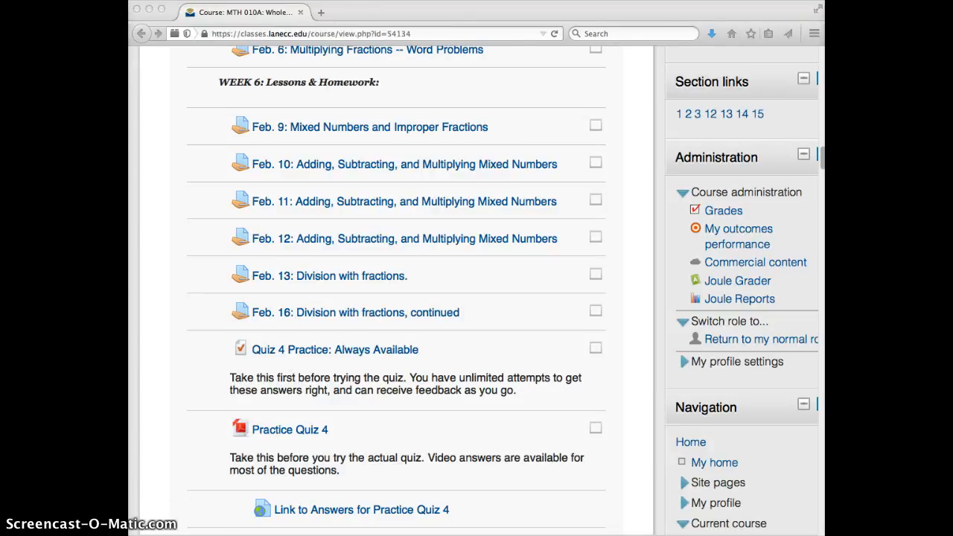
{"action": "mouse_move", "coordinate": [497, 283]}
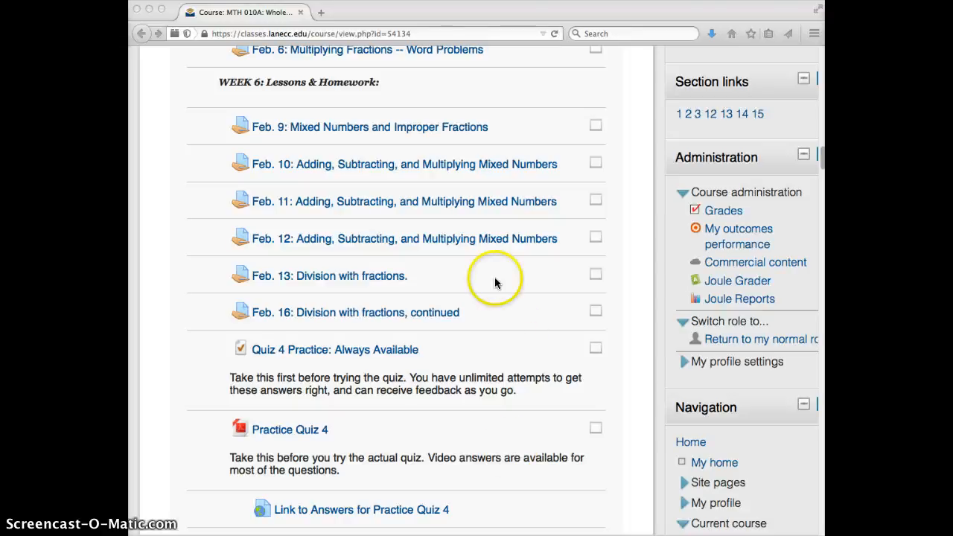
{"action": "mouse_move", "coordinate": [443, 239]}
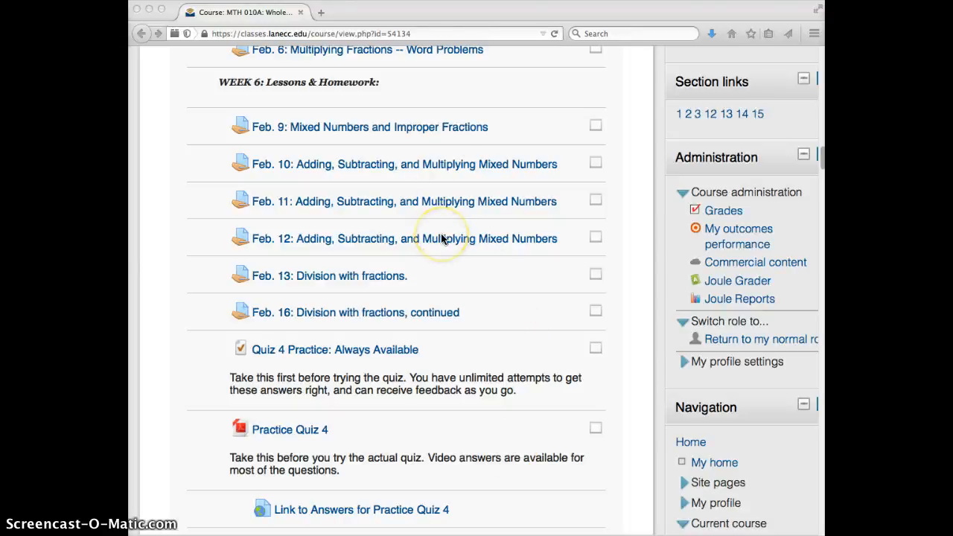
{"action": "mouse_move", "coordinate": [408, 170]}
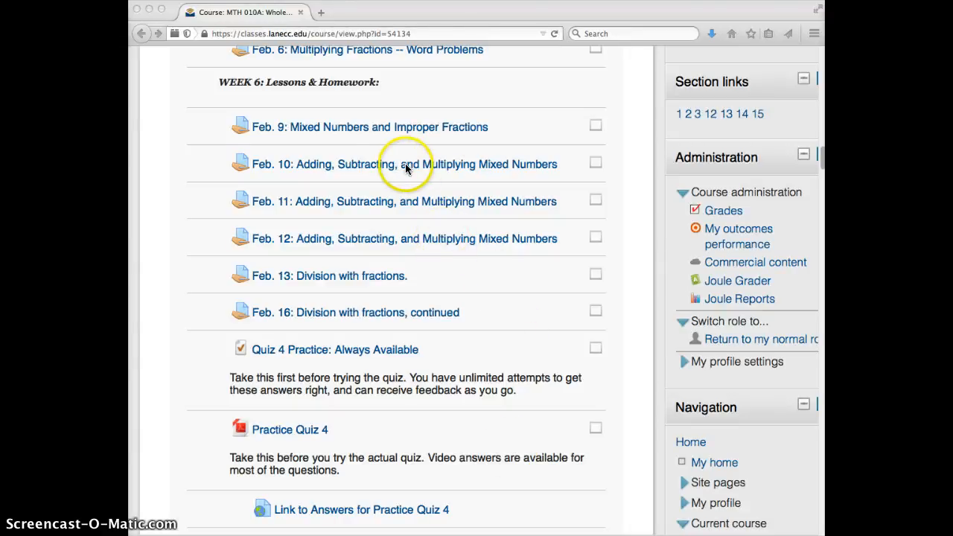
{"action": "mouse_move", "coordinate": [524, 200]}
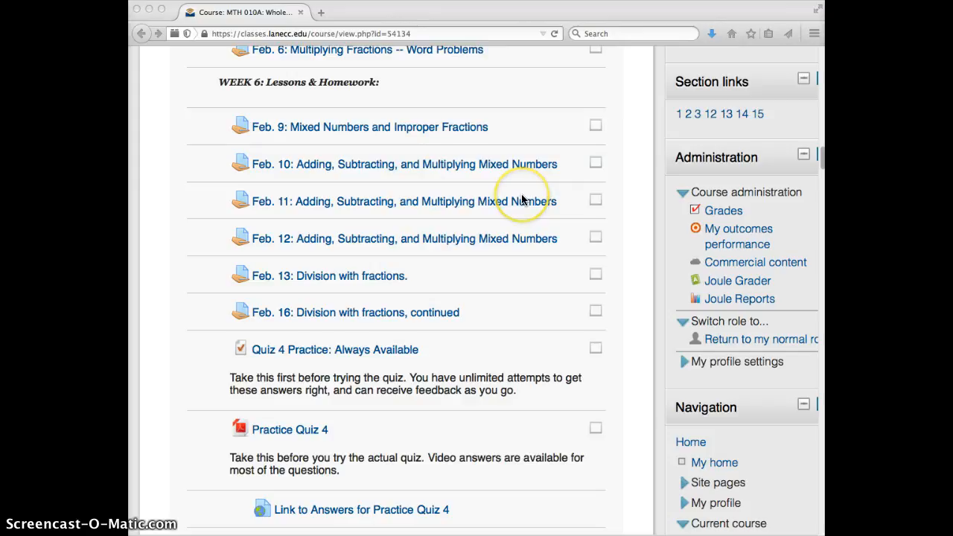
{"action": "mouse_move", "coordinate": [522, 200]}
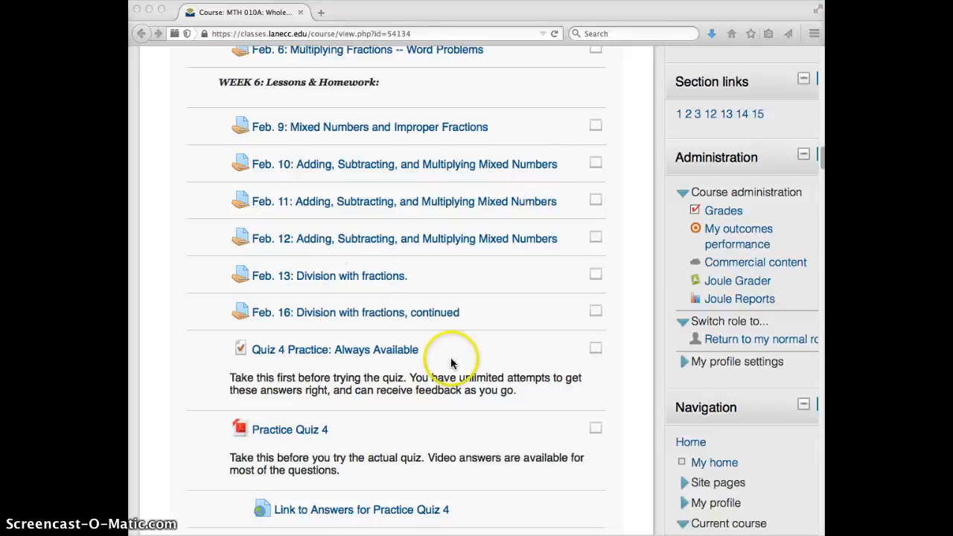
{"action": "mouse_move", "coordinate": [438, 300]}
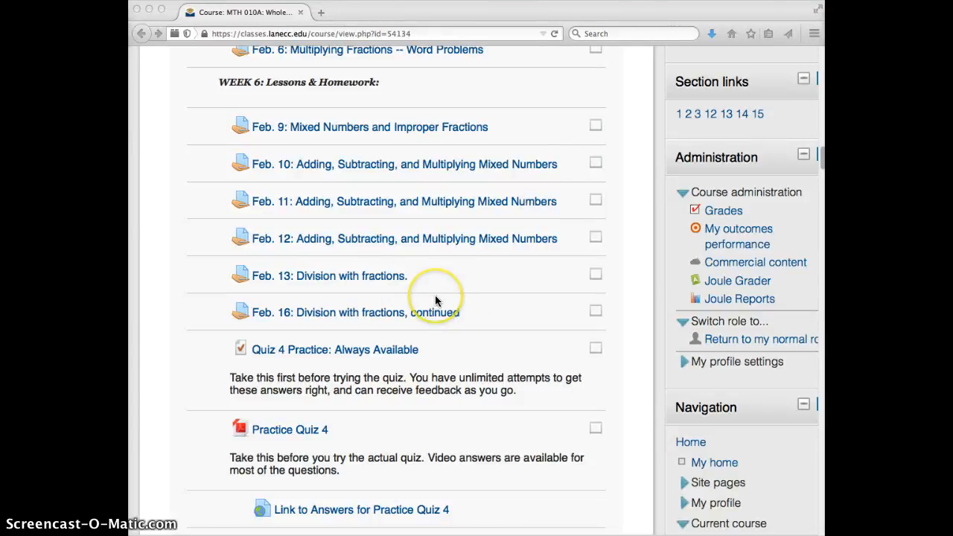
{"action": "mouse_move", "coordinate": [437, 301]}
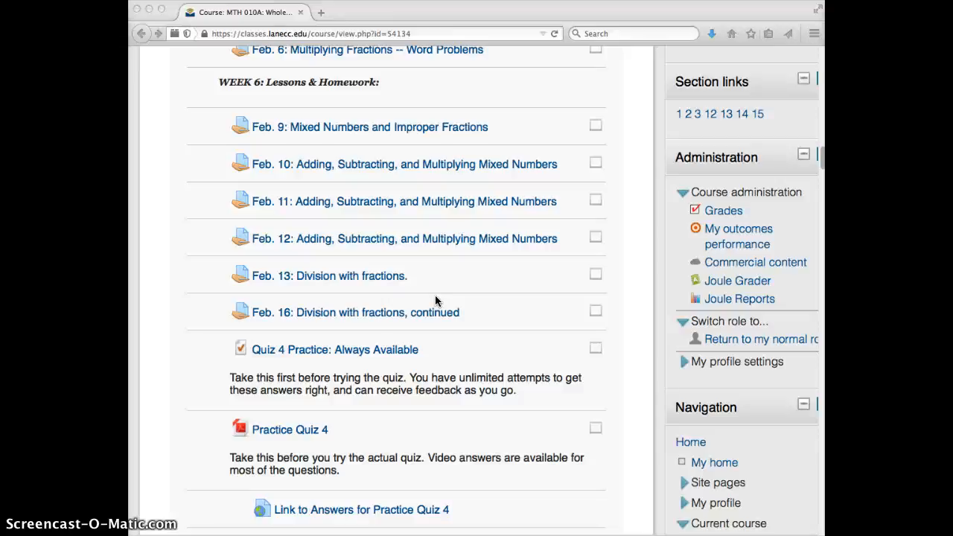
{"action": "mouse_move", "coordinate": [282, 229]}
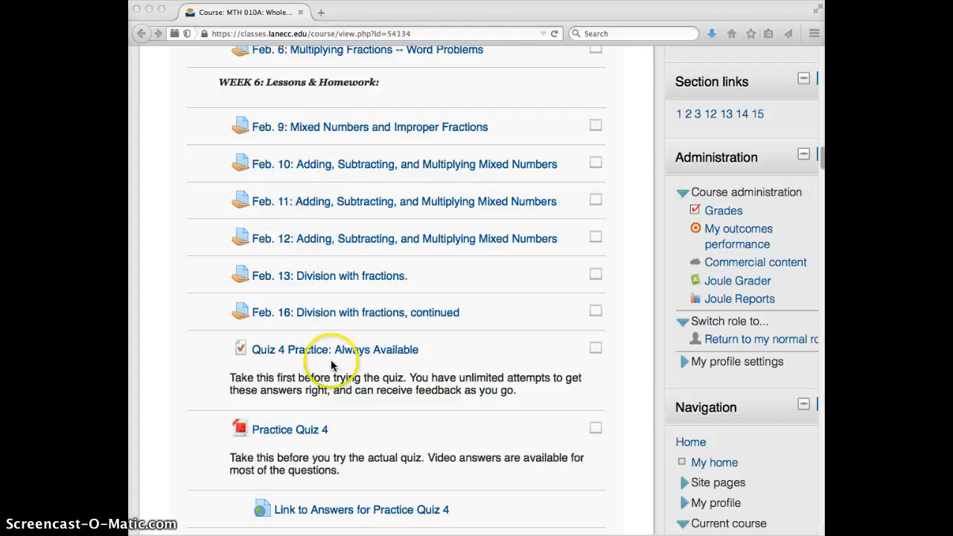
{"action": "mouse_move", "coordinate": [354, 426]}
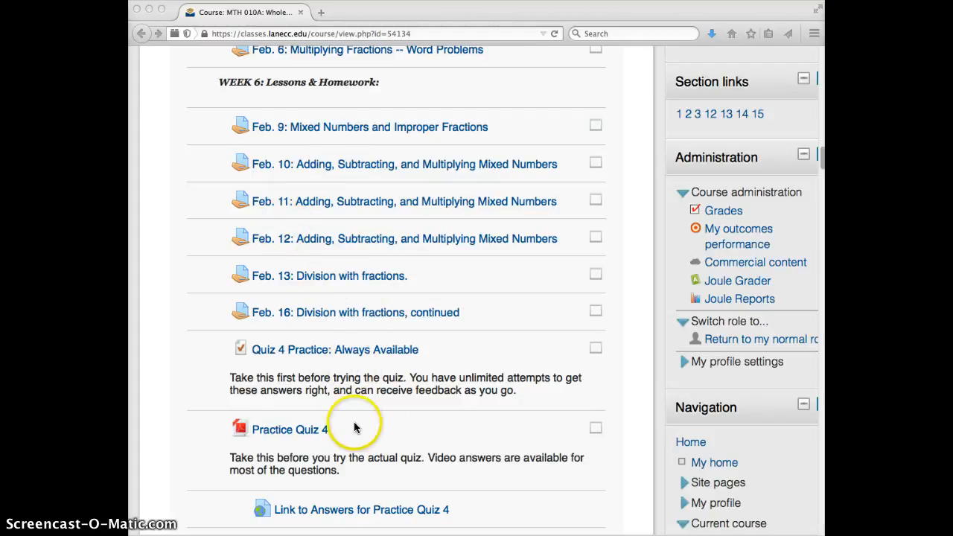
{"action": "scroll", "scroll_direction": "down", "scroll_amount": 3}
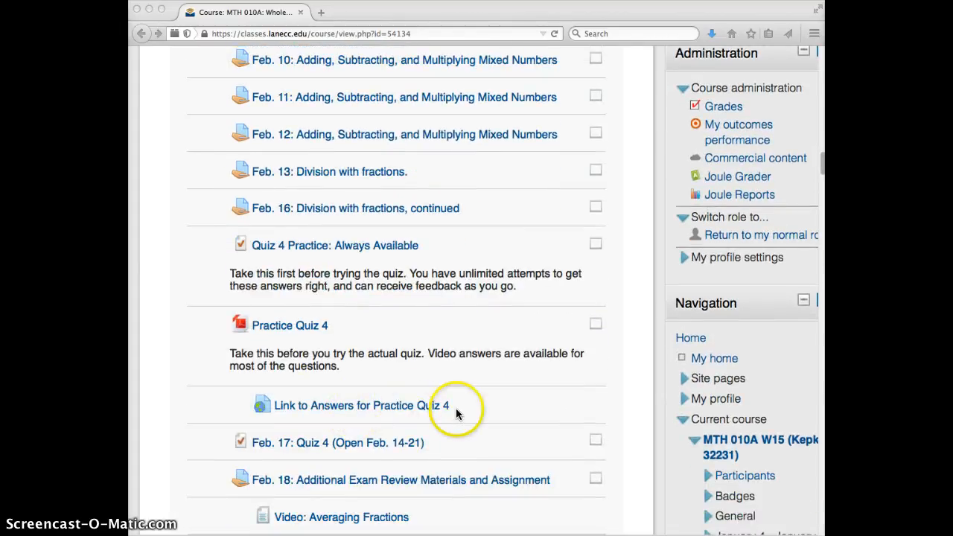
{"action": "scroll", "scroll_direction": "down", "scroll_amount": 3}
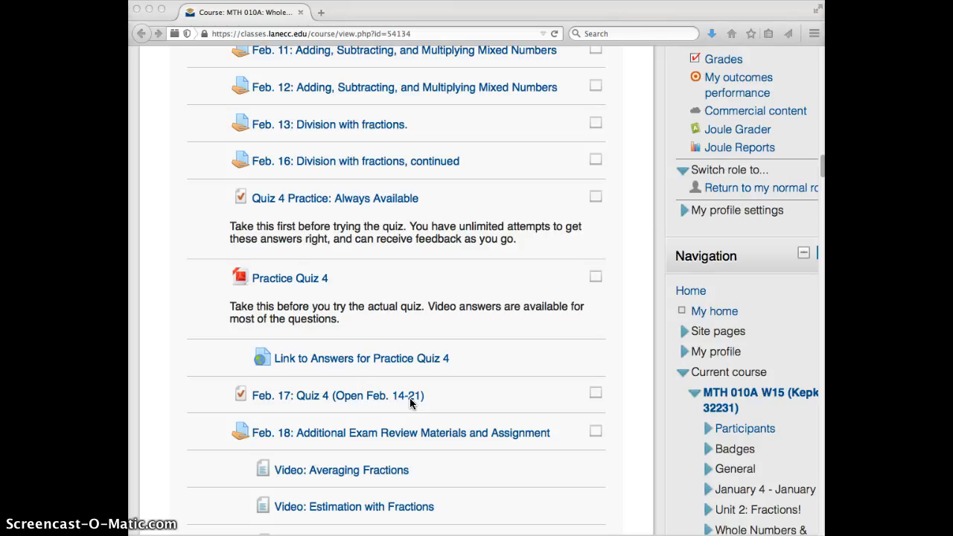
{"action": "mouse_move", "coordinate": [276, 384]}
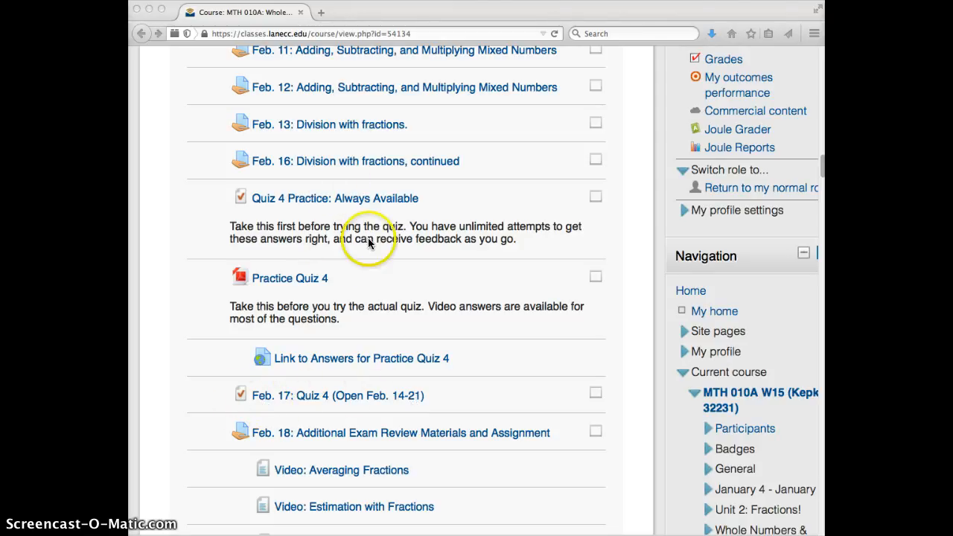
{"action": "mouse_move", "coordinate": [250, 406]}
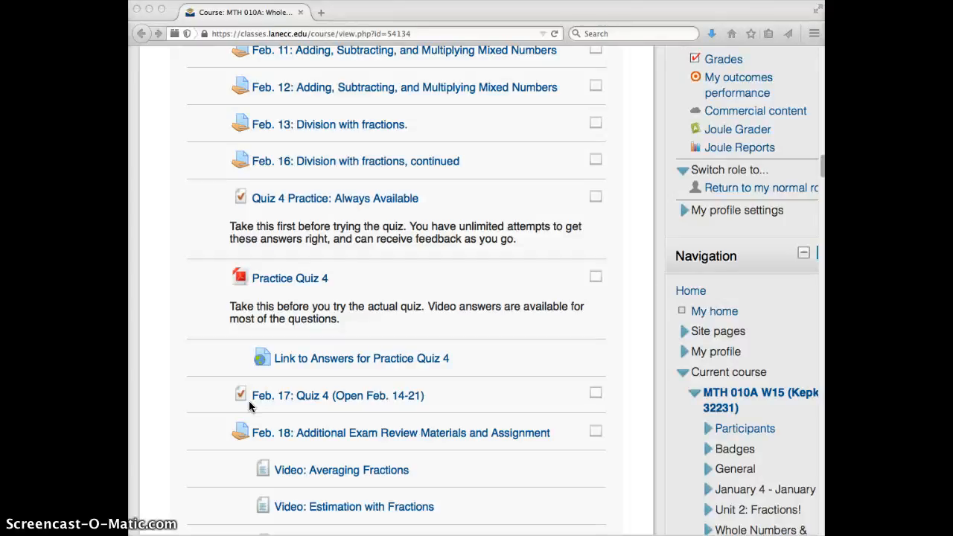
{"action": "mouse_move", "coordinate": [322, 432]}
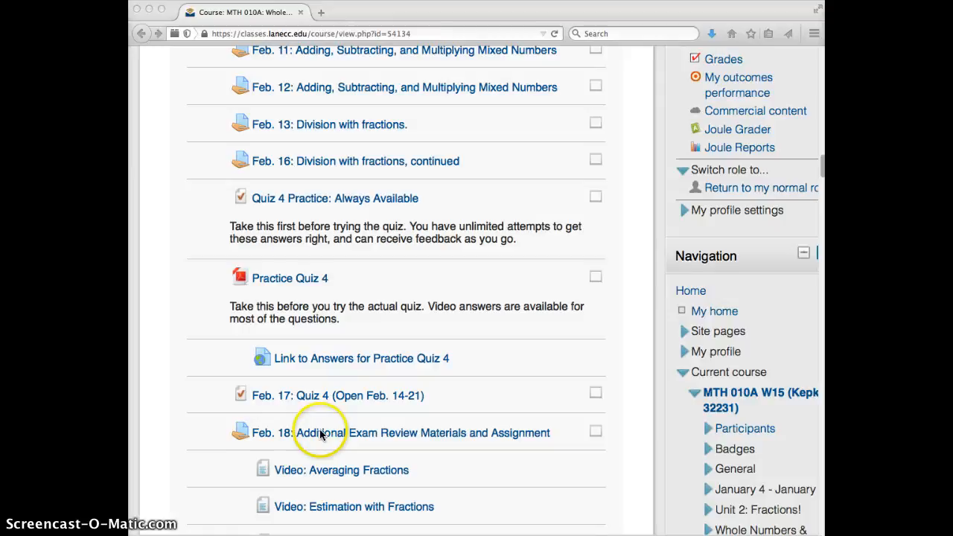
{"action": "mouse_move", "coordinate": [227, 426]}
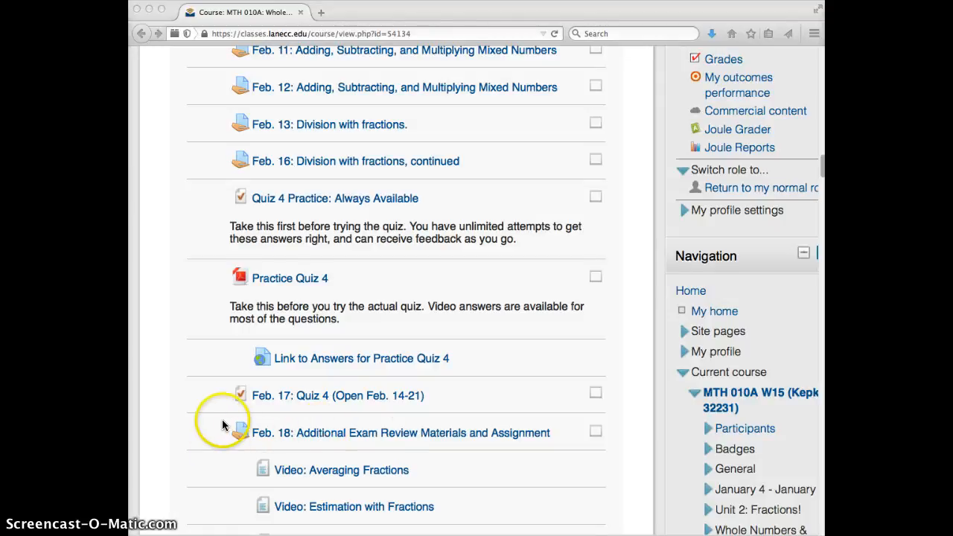
{"action": "scroll", "scroll_direction": "down", "scroll_amount": 3}
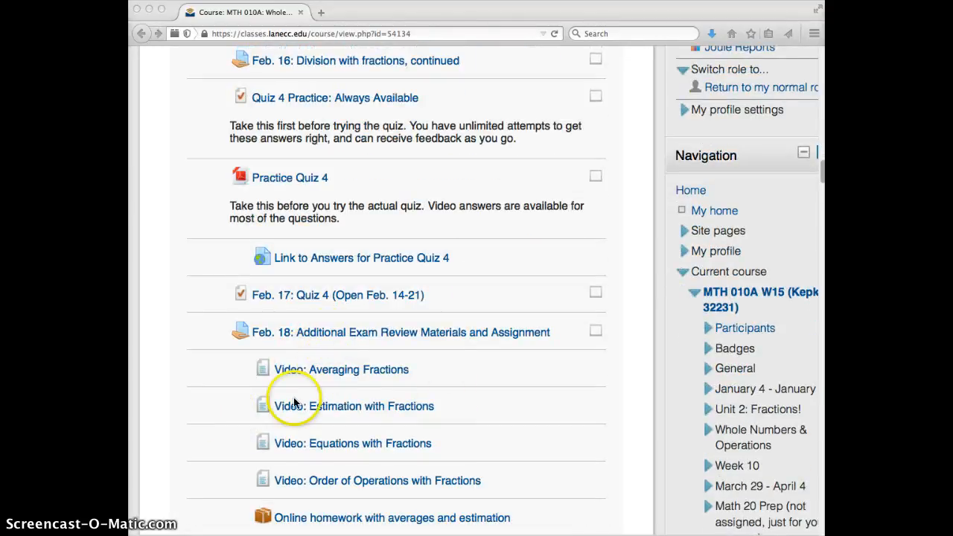
{"action": "scroll", "scroll_direction": "down", "scroll_amount": 3}
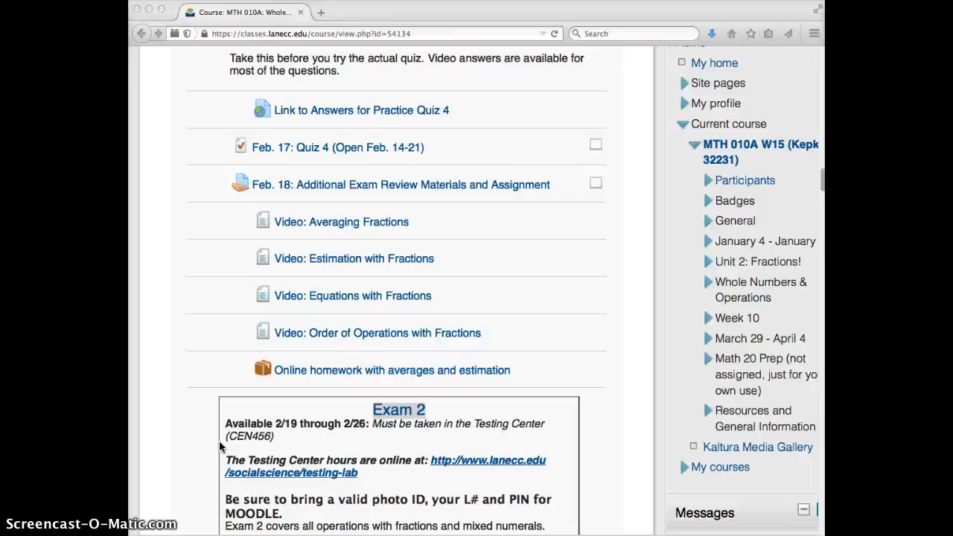
{"action": "mouse_move", "coordinate": [727, 369]}
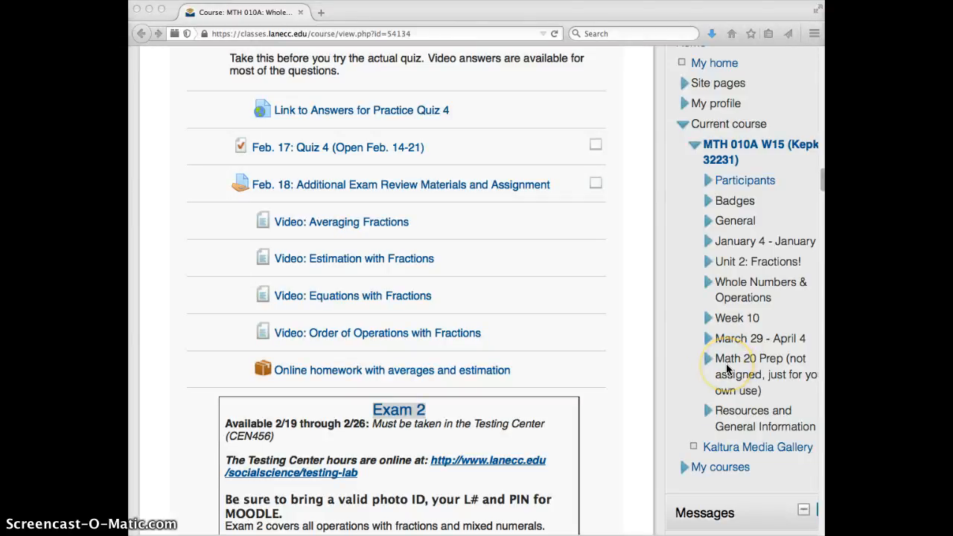